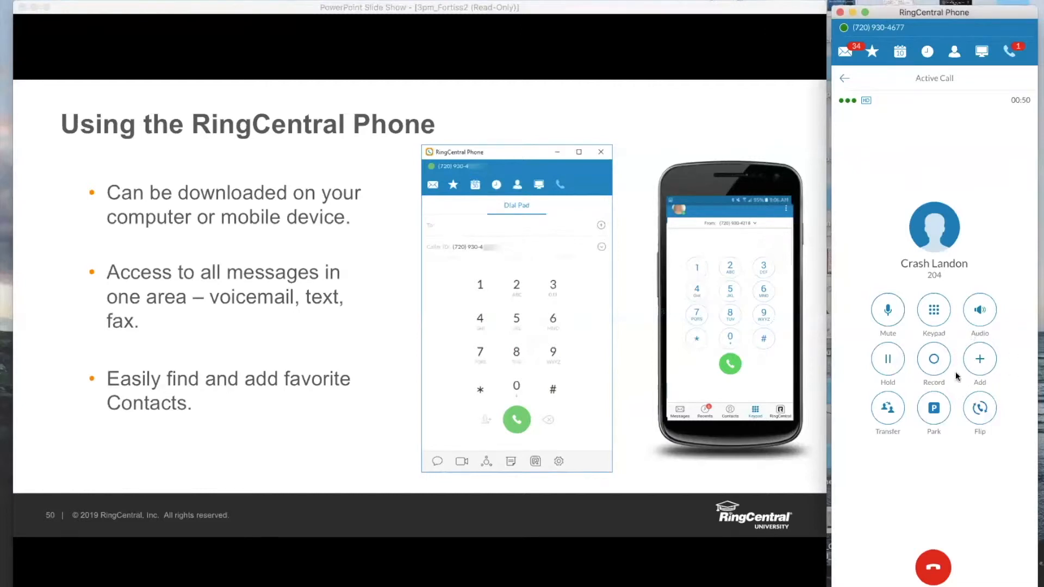
pyautogui.moveTo(984, 385)
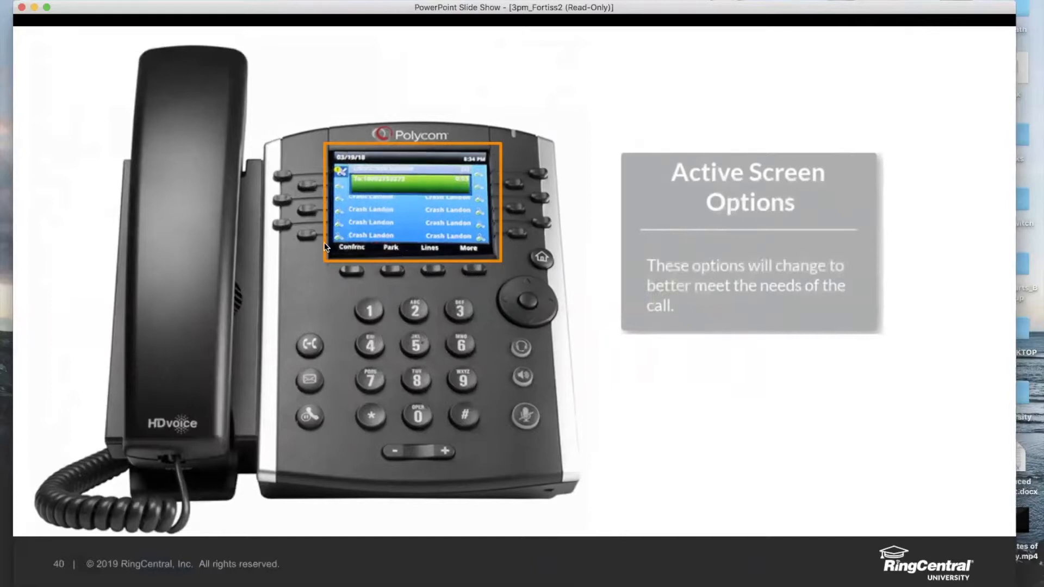
pyautogui.moveTo(374, 272)
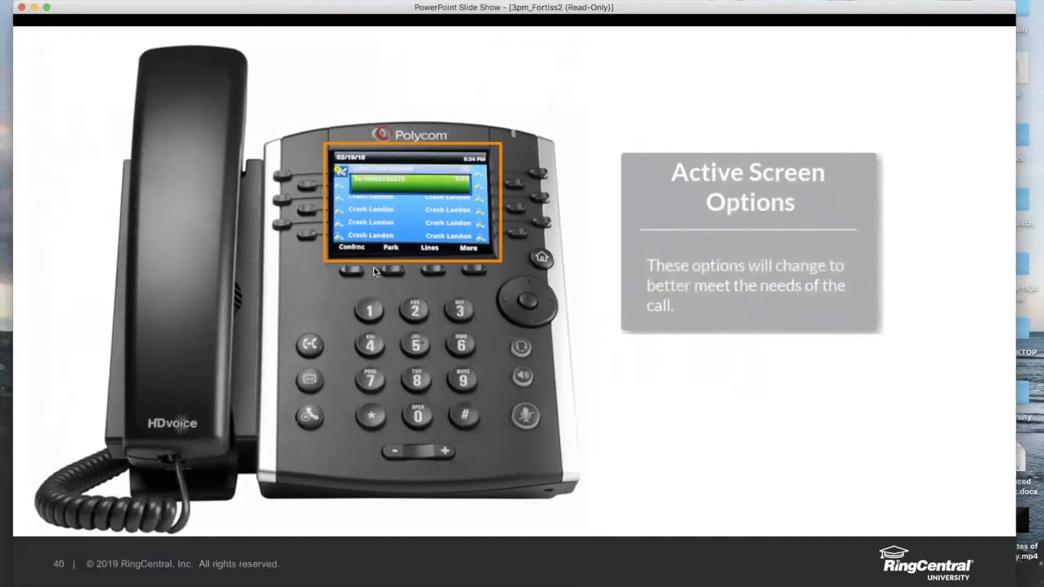
pyautogui.moveTo(458, 276)
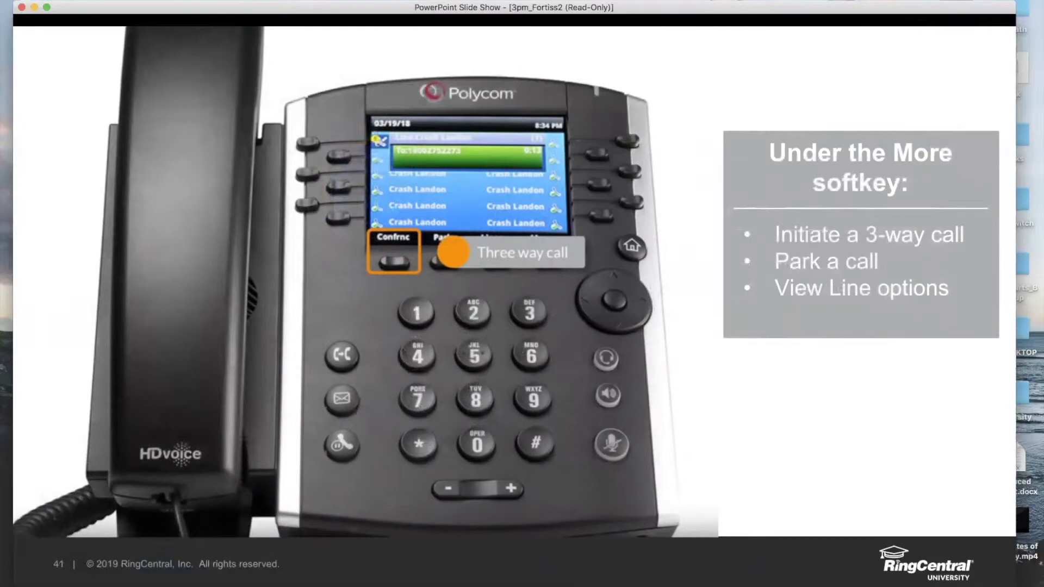
pyautogui.moveTo(446, 331)
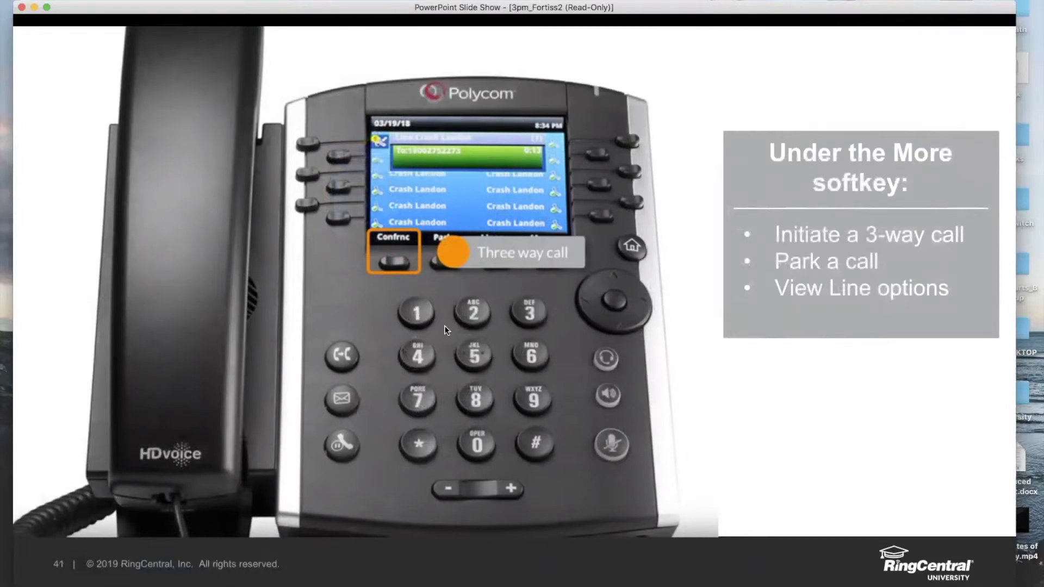
pyautogui.moveTo(692, 400)
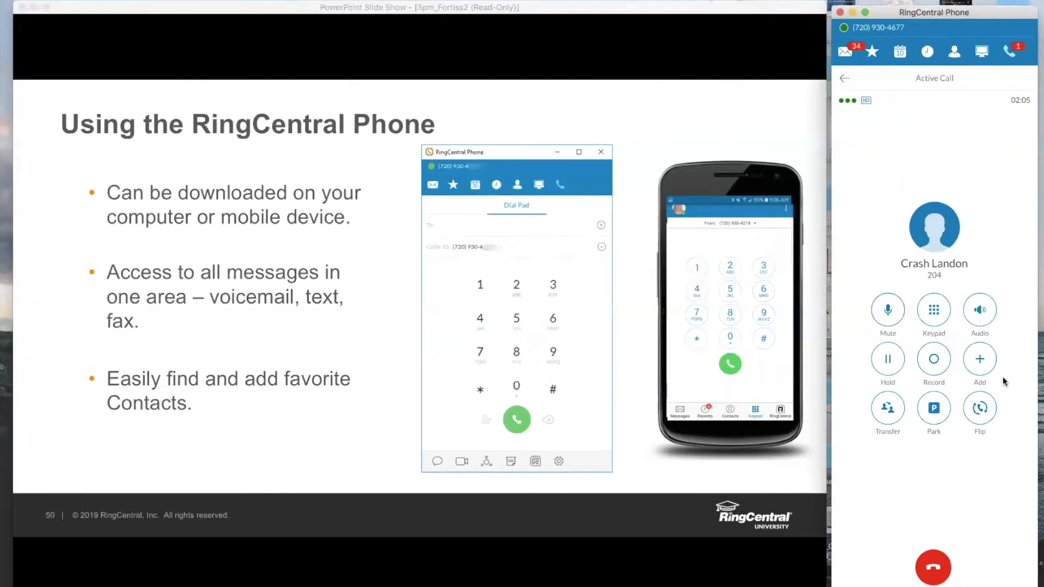
pyautogui.moveTo(989, 348)
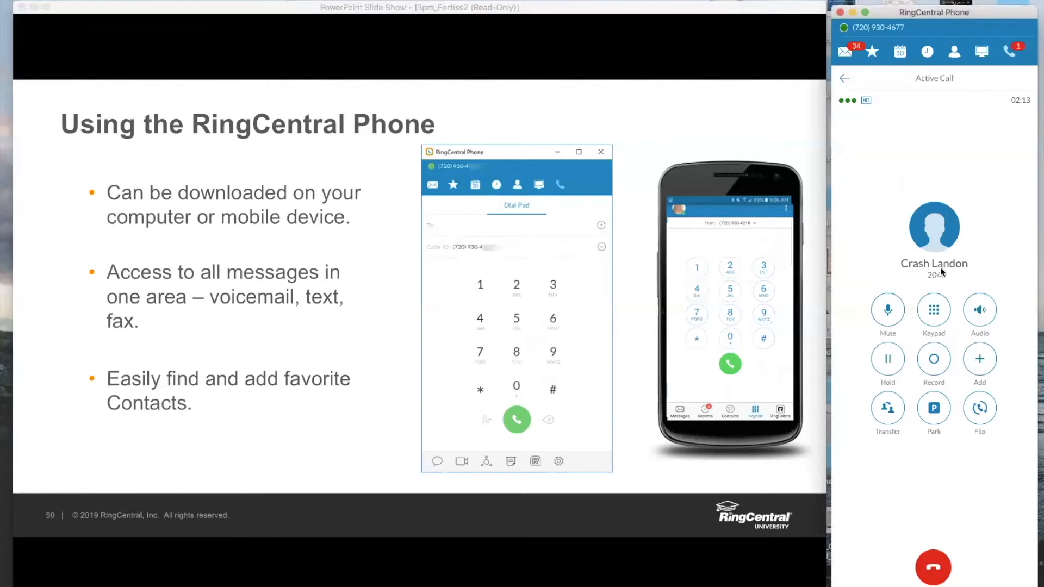
pyautogui.moveTo(1011, 383)
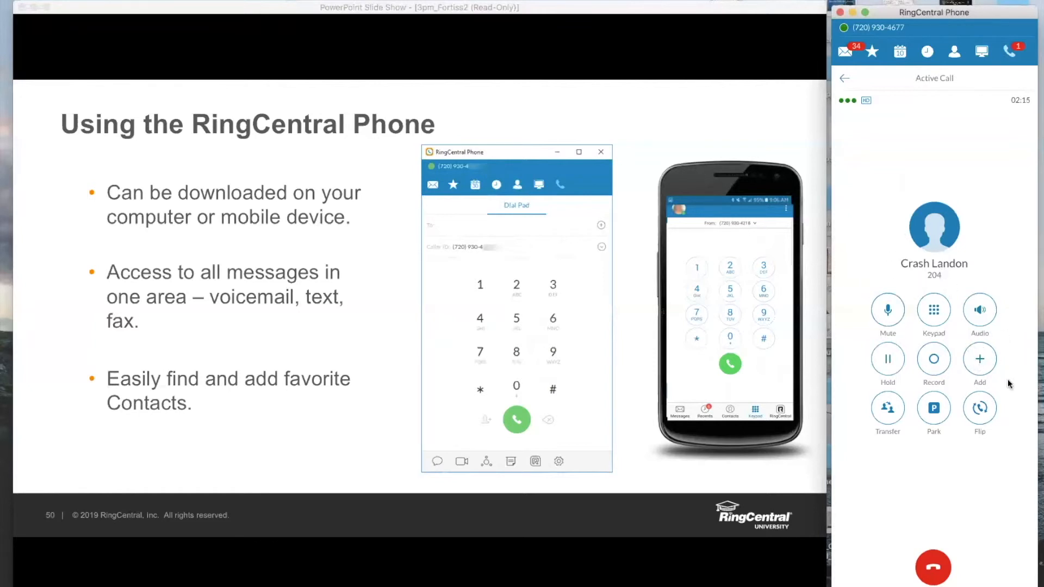
pyautogui.click(980, 362)
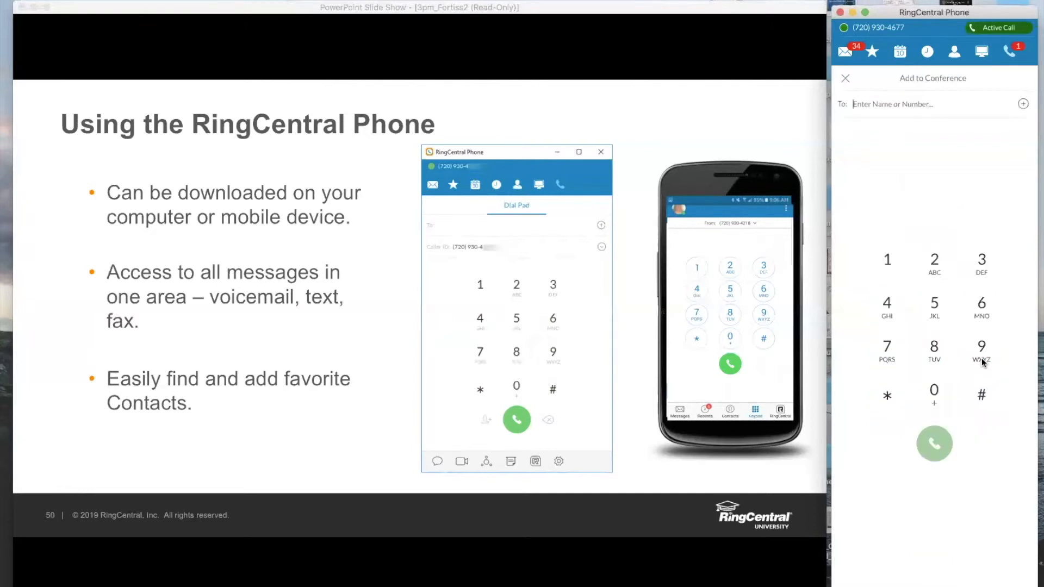
pyautogui.moveTo(873, 170)
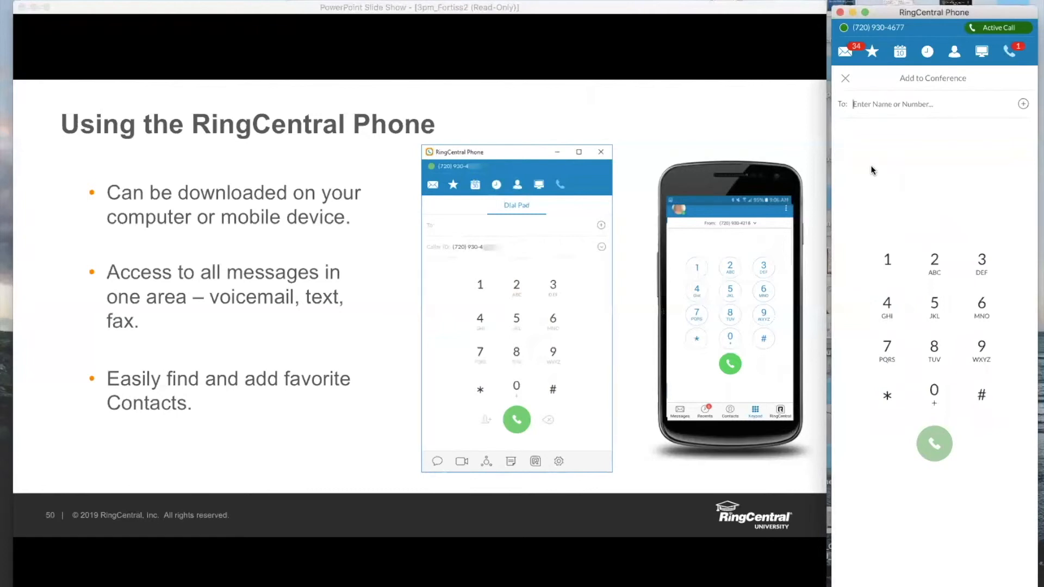
pyautogui.write('Luke')
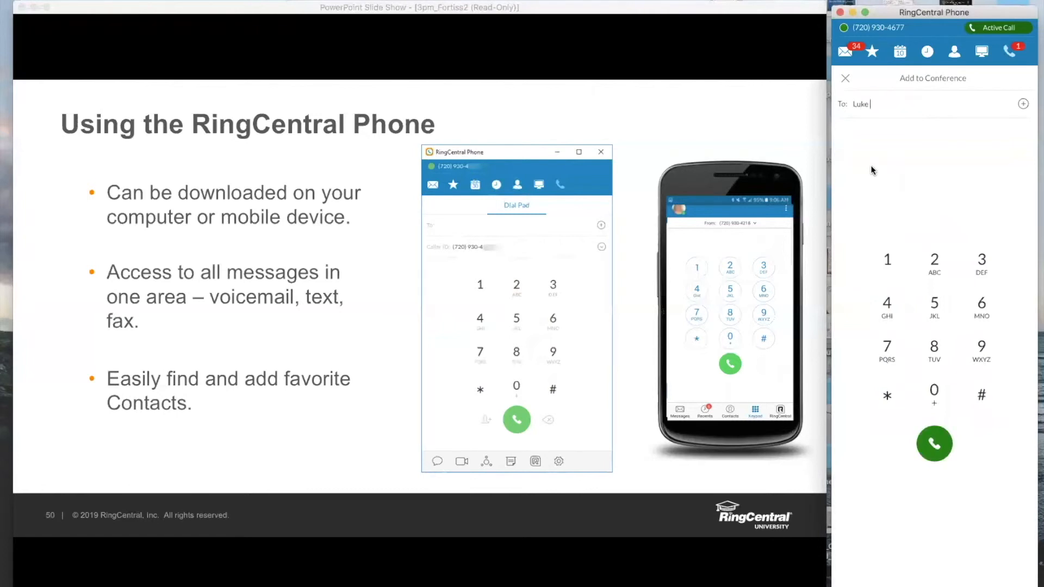
pyautogui.write('sares')
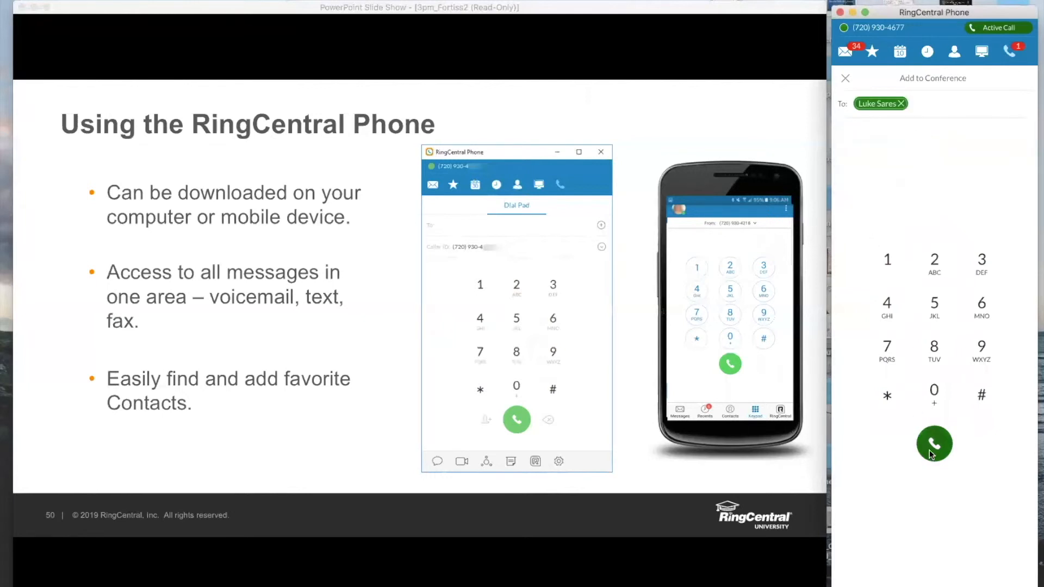
pyautogui.moveTo(934, 445)
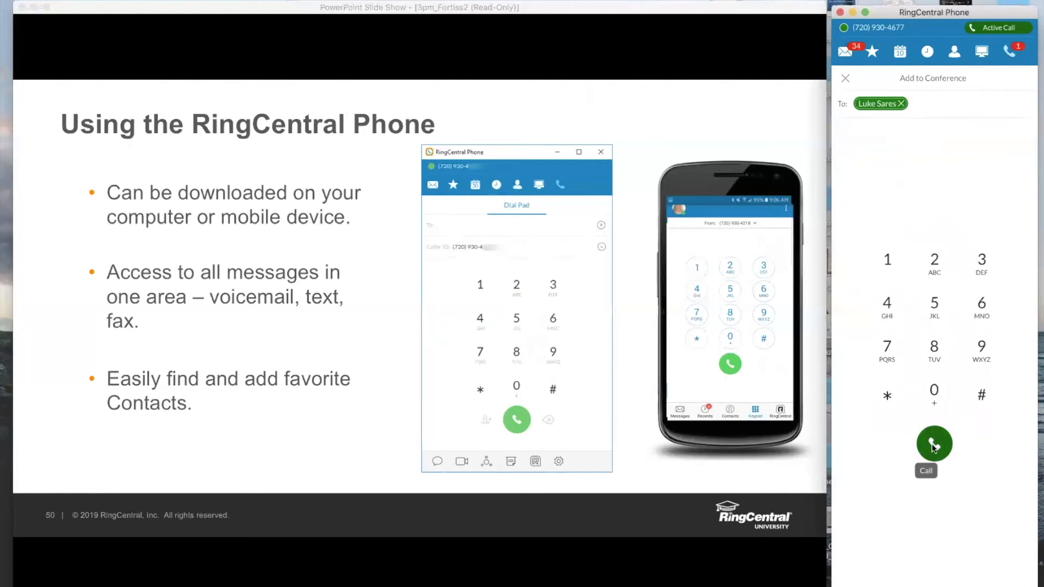
pyautogui.moveTo(885, 548)
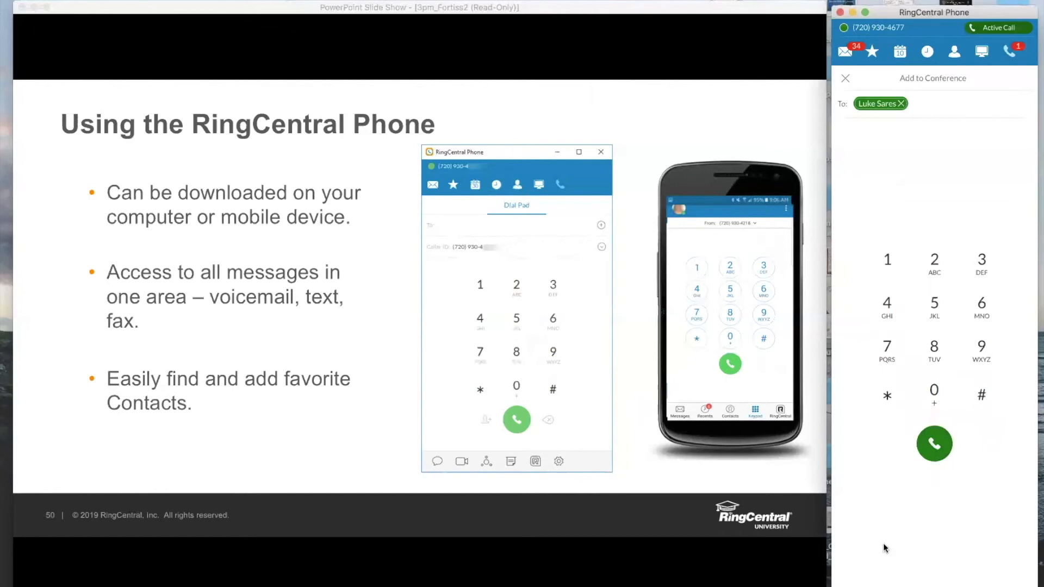
pyautogui.moveTo(918, 521)
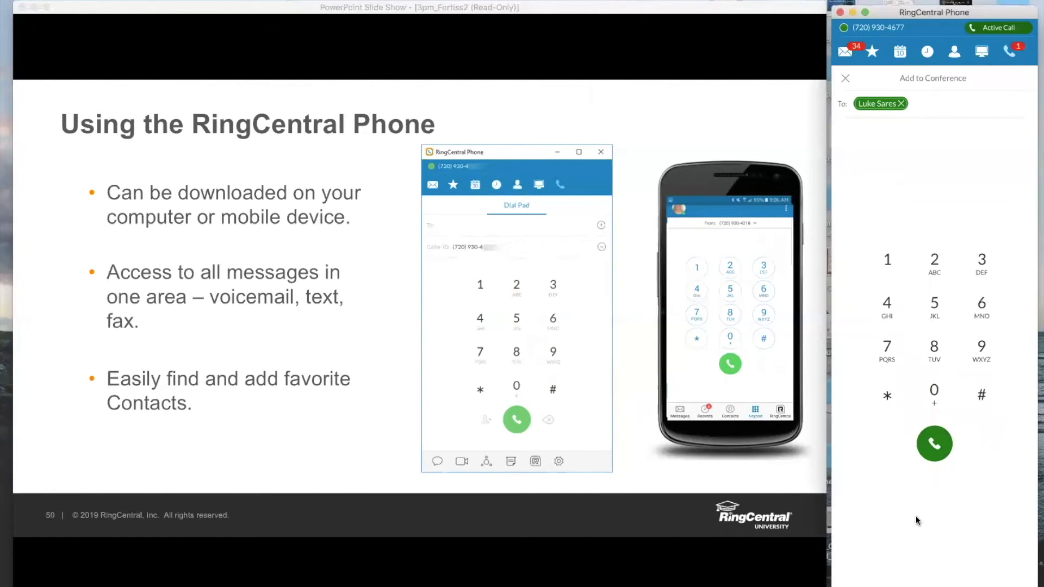
pyautogui.moveTo(992, 537)
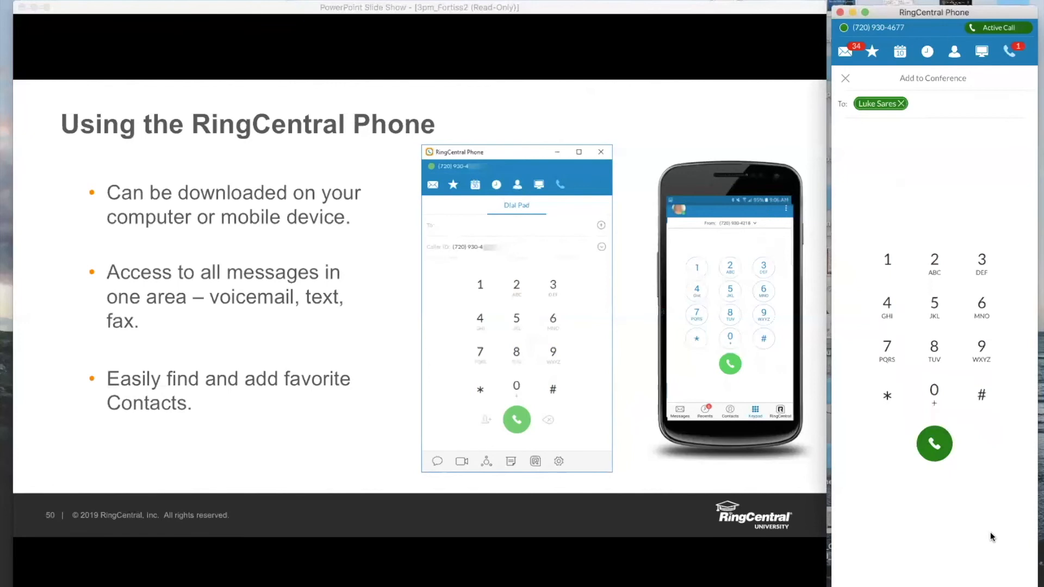
pyautogui.moveTo(866, 528)
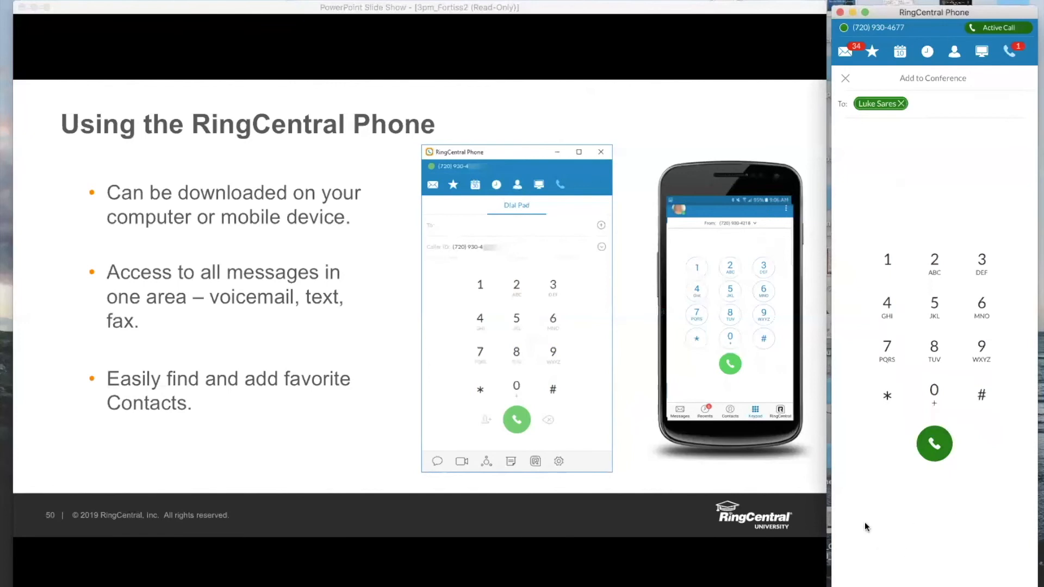
pyautogui.moveTo(897, 537)
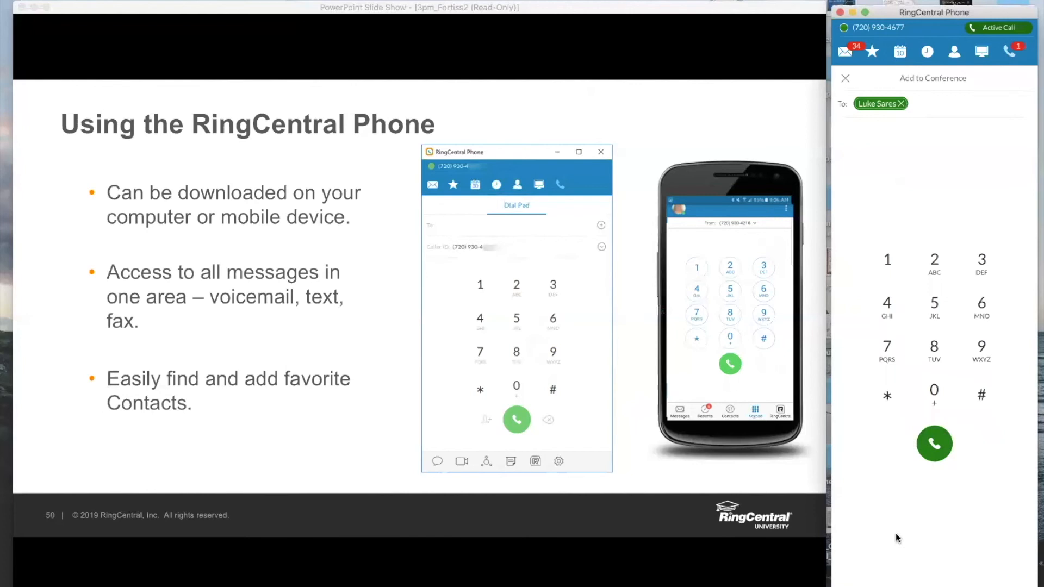
pyautogui.moveTo(957, 504)
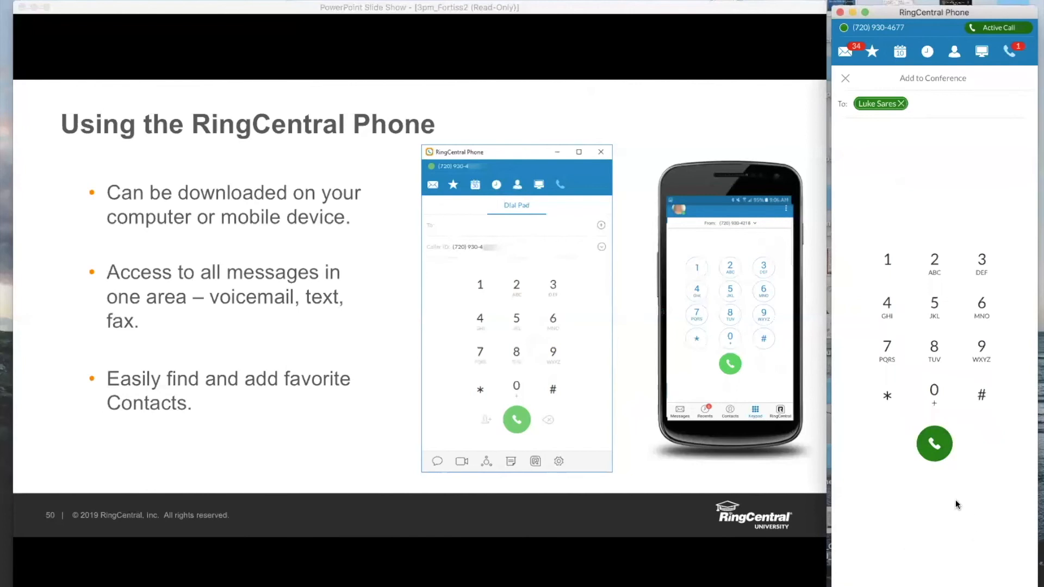
pyautogui.moveTo(982, 538)
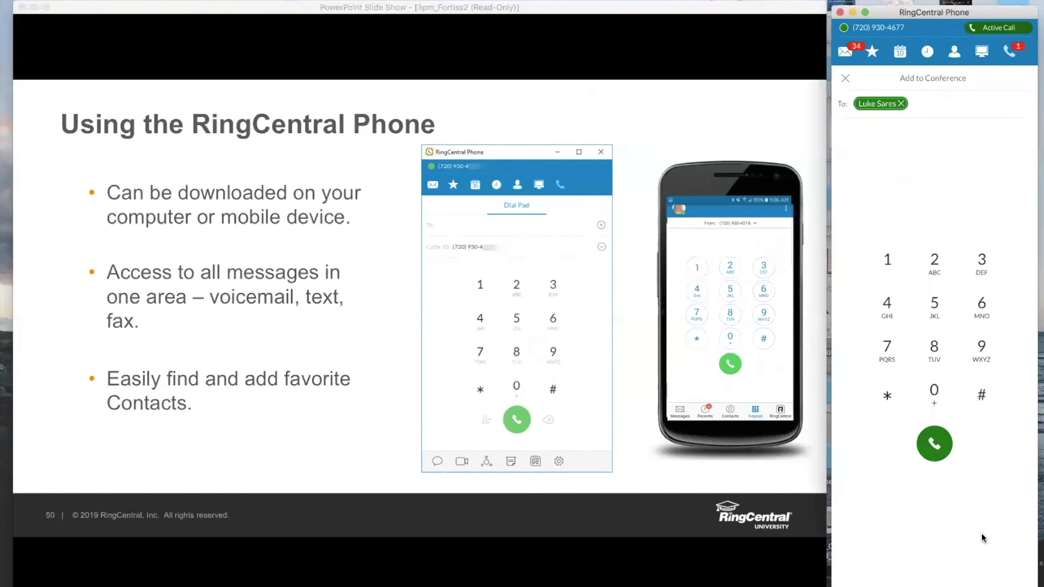
pyautogui.moveTo(882, 128)
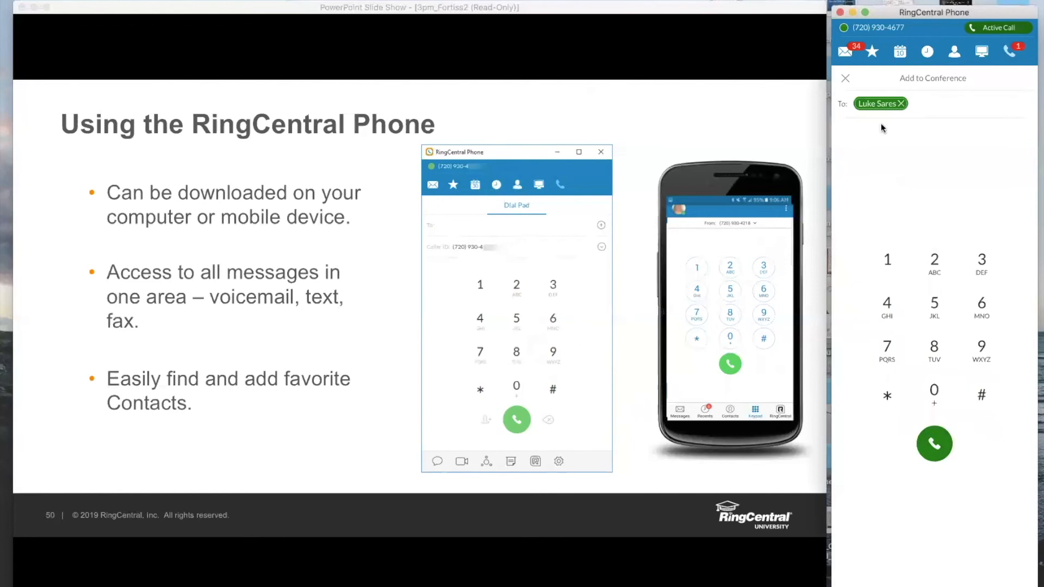
# - Close the Add to Conference screen to return to the active call
pyautogui.click(933, 445)
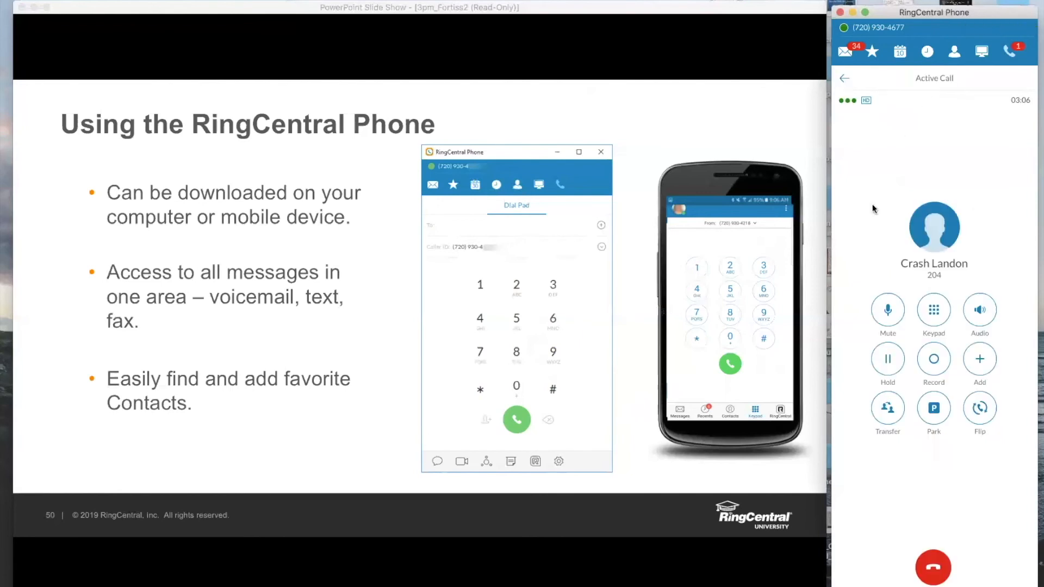
pyautogui.moveTo(976, 285)
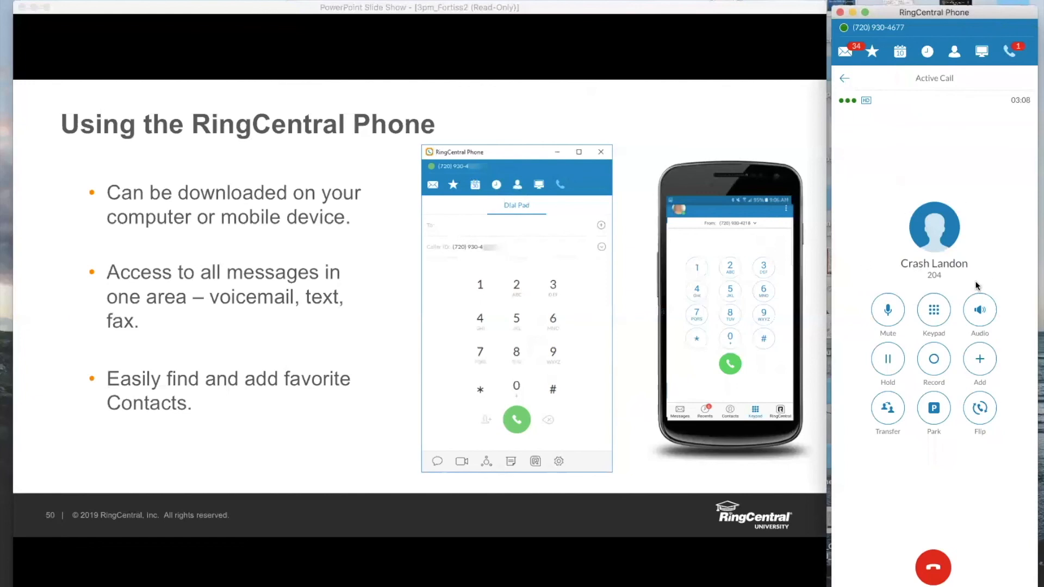